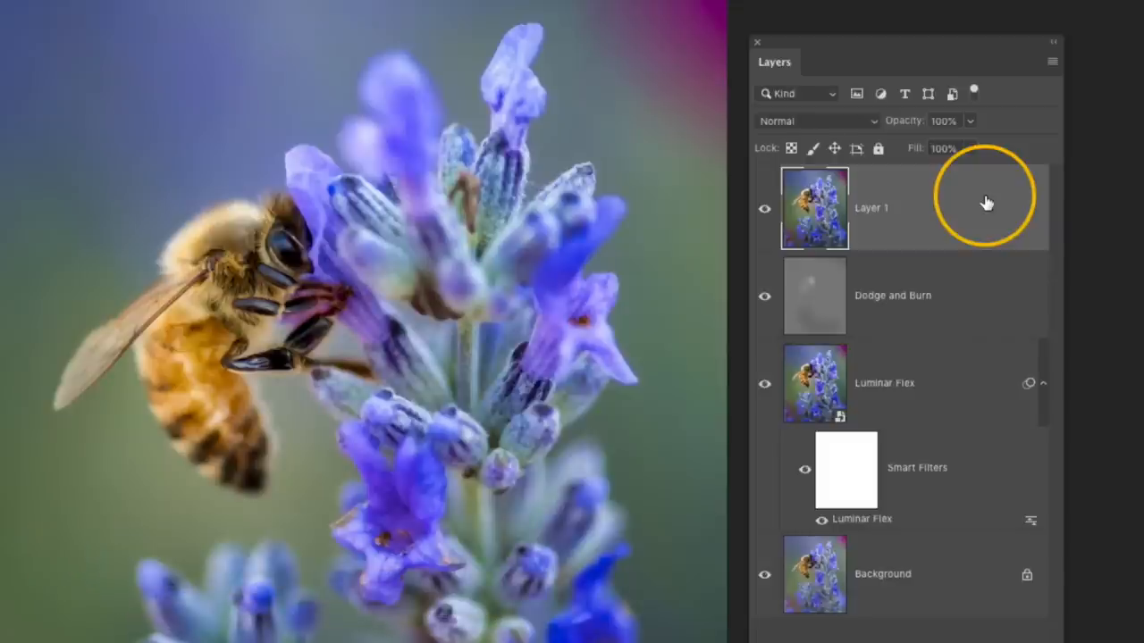
# - Select Layer 1 as the layer to receive the High Pass filter
pyautogui.click(813, 121)
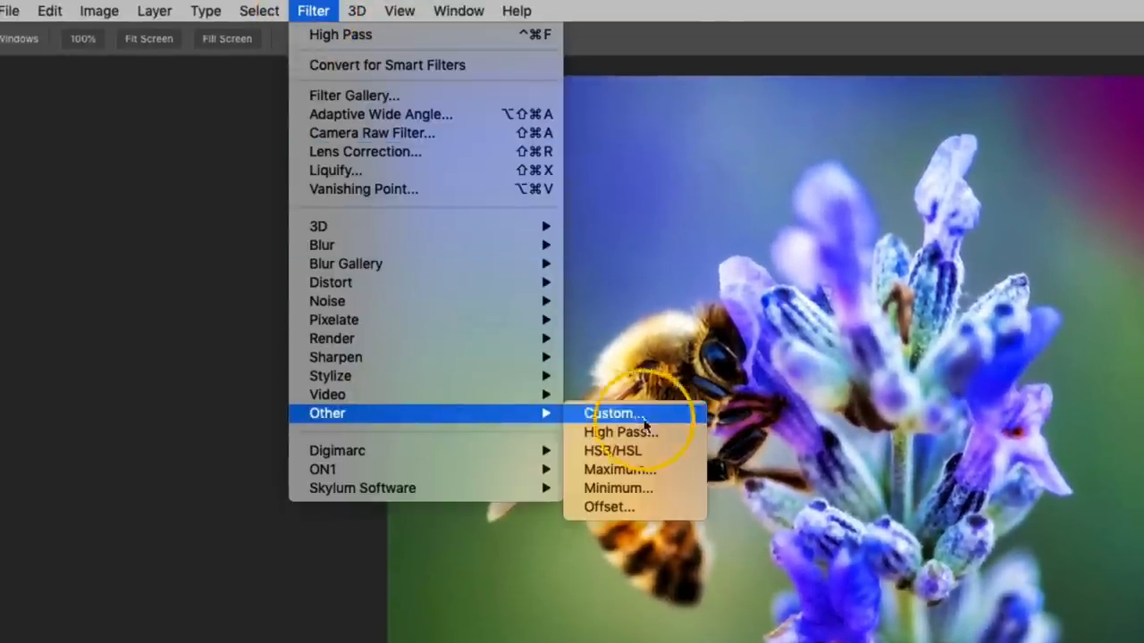
# - Start a High Pass filter on Layer 1 and raise its radius to about 120 pixels
pyautogui.click(613, 430)
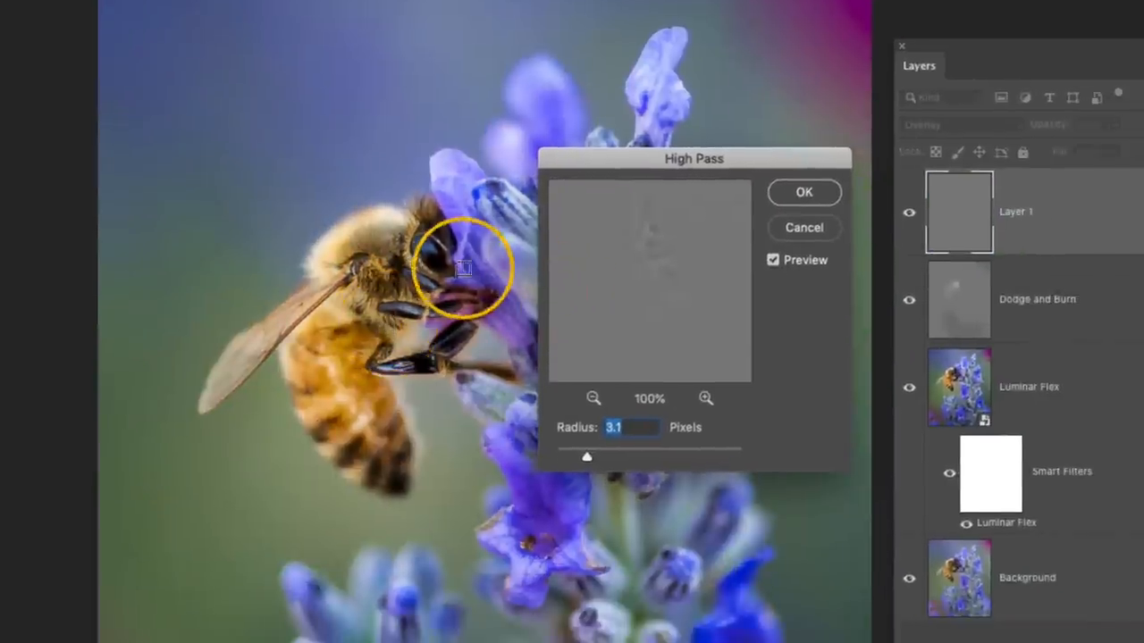
pyautogui.moveTo(465, 268); pyautogui.dragTo(429, 259)
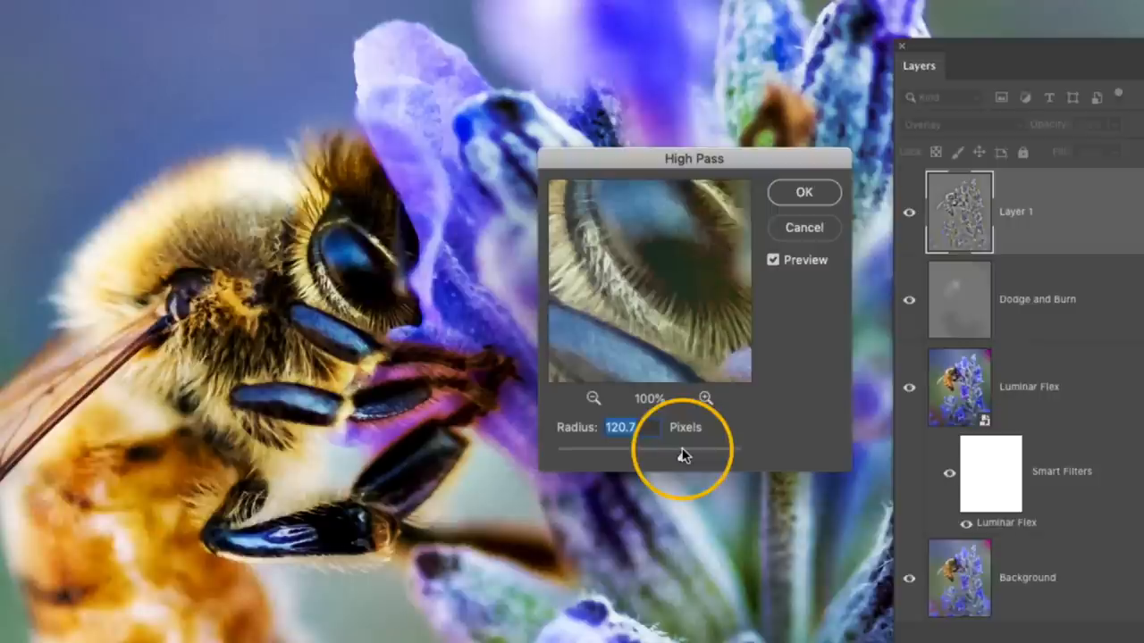
# - Try High Pass radii from 294.5 down to 1.4 pixels, settling at 2.6 pixels
pyautogui.moveTo(679, 457); pyautogui.dragTo(586, 458)
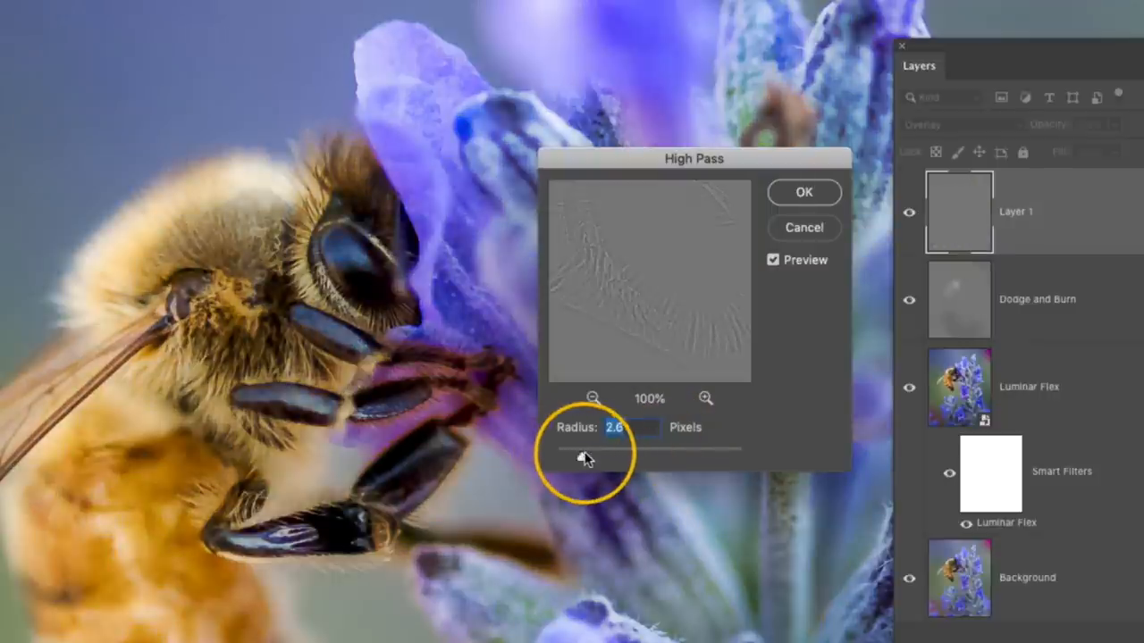
pyautogui.moveTo(586, 458); pyautogui.dragTo(715, 457)
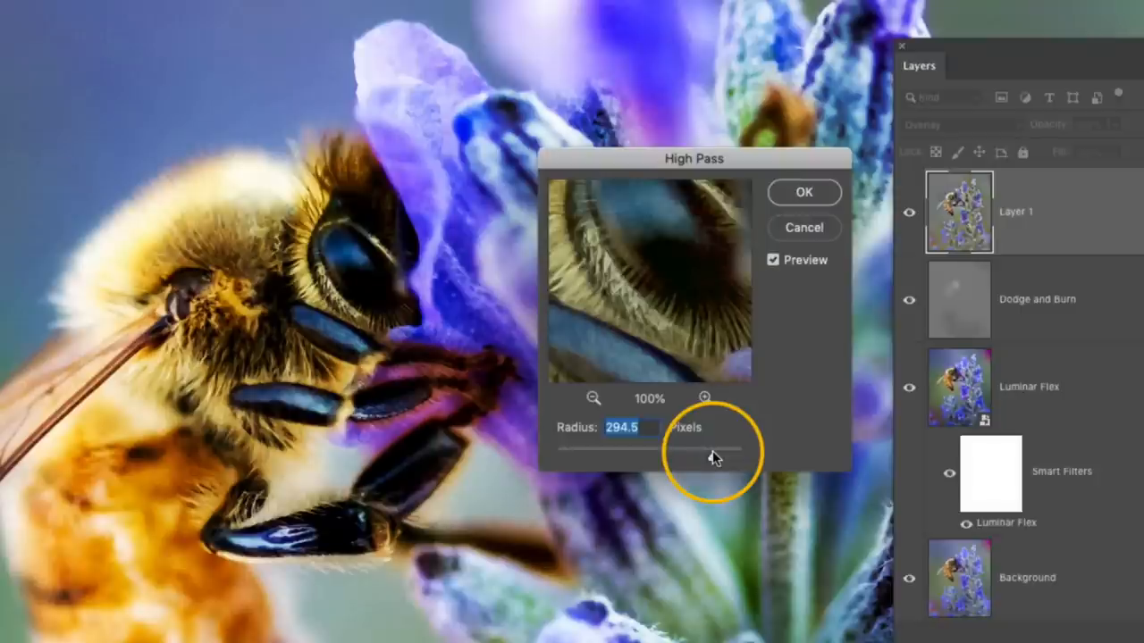
pyautogui.moveTo(715, 456); pyautogui.dragTo(576, 456)
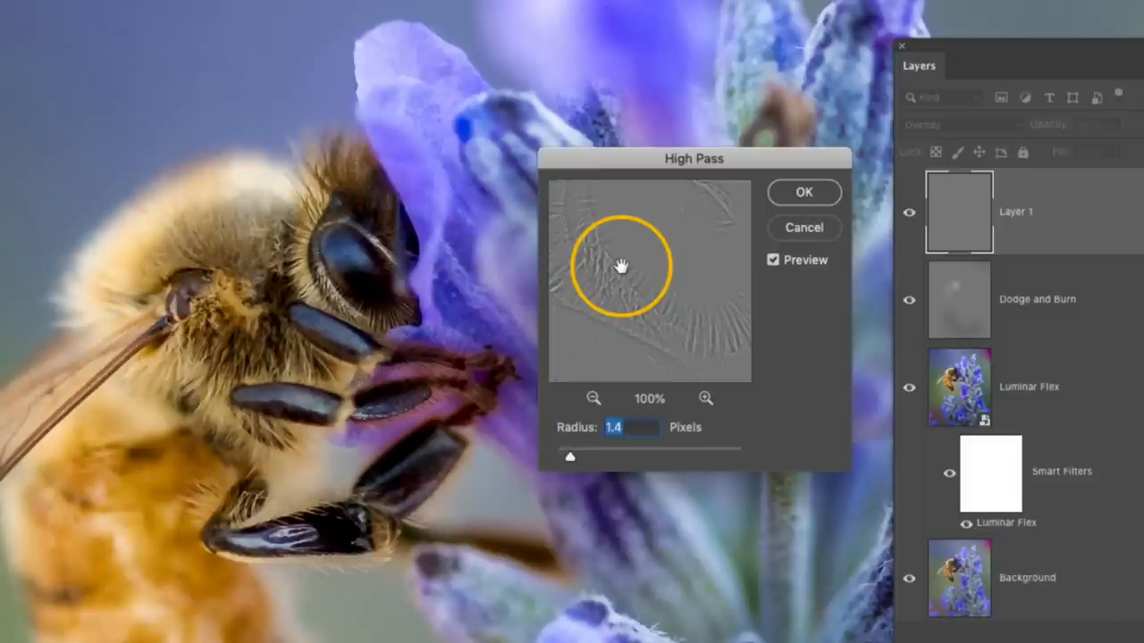
pyautogui.moveTo(622, 266); pyautogui.dragTo(729, 307)
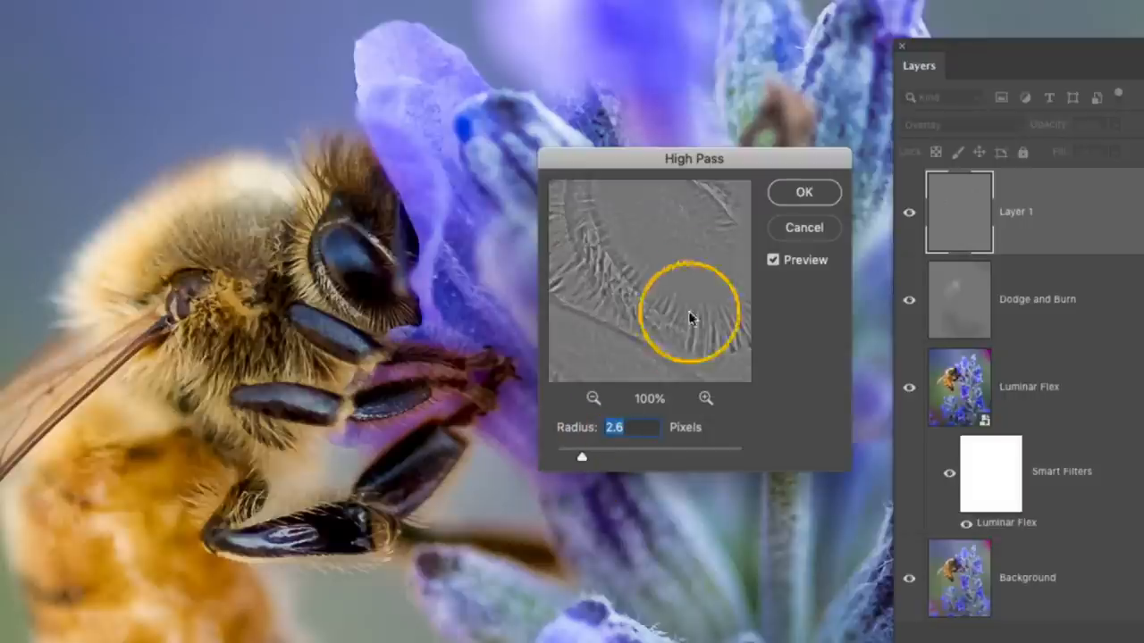
# - Apply the 2.6-pixel High Pass to Layer 1, blending in Overlay
pyautogui.click(802, 193)
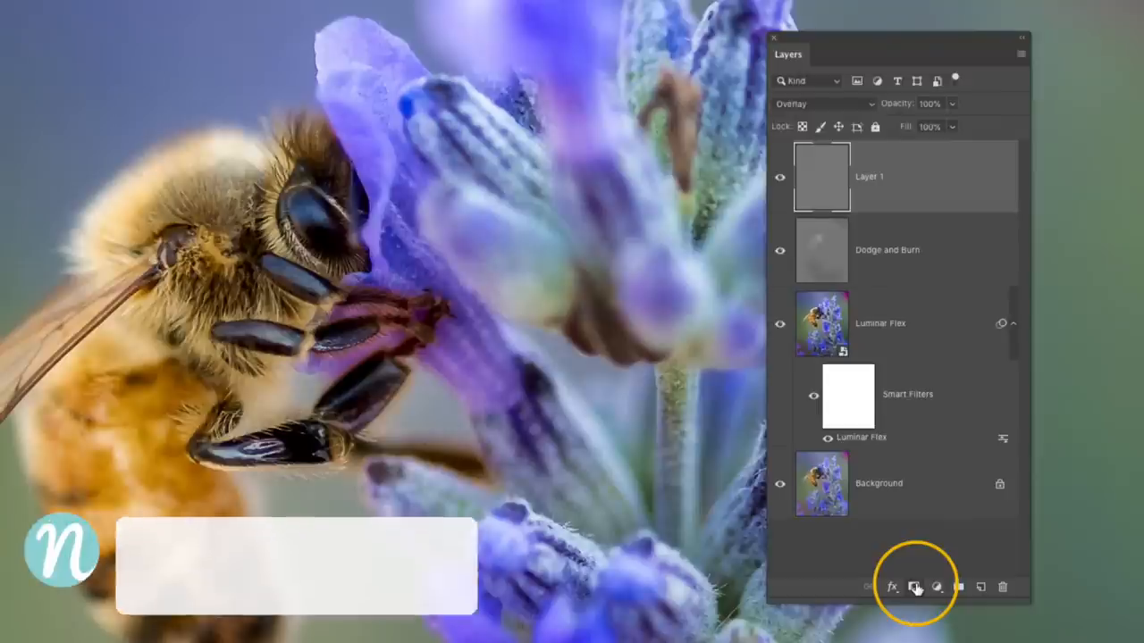
# - Add a black hide-all mask to Layer 1
pyautogui.click(915, 586)
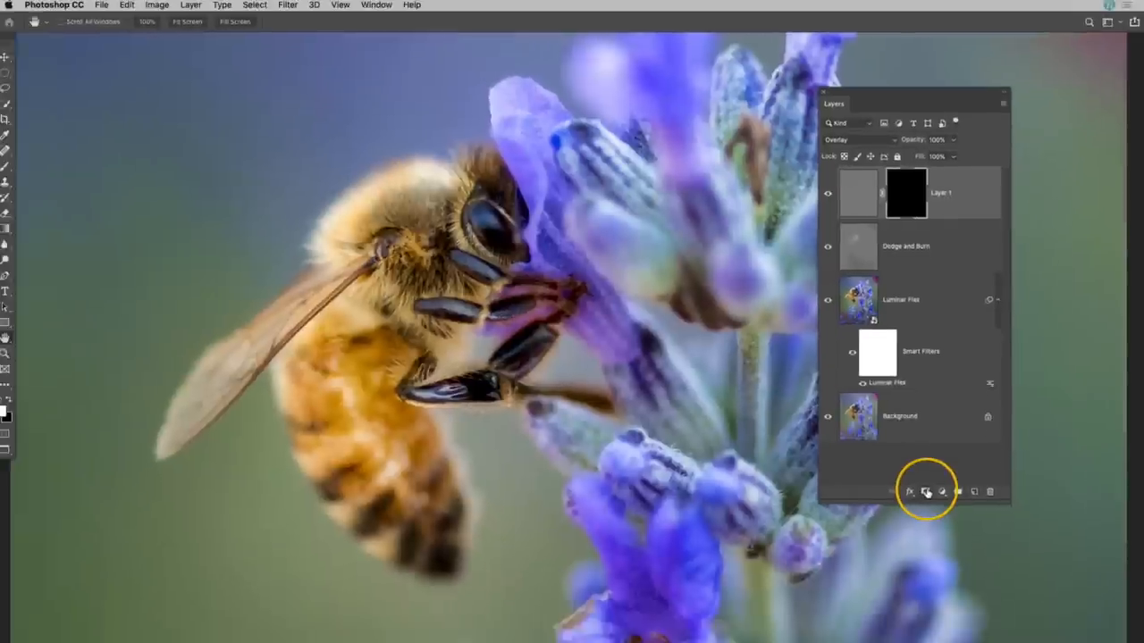
# - Switch to the Brush tool with default white and black colours
pyautogui.press('b')
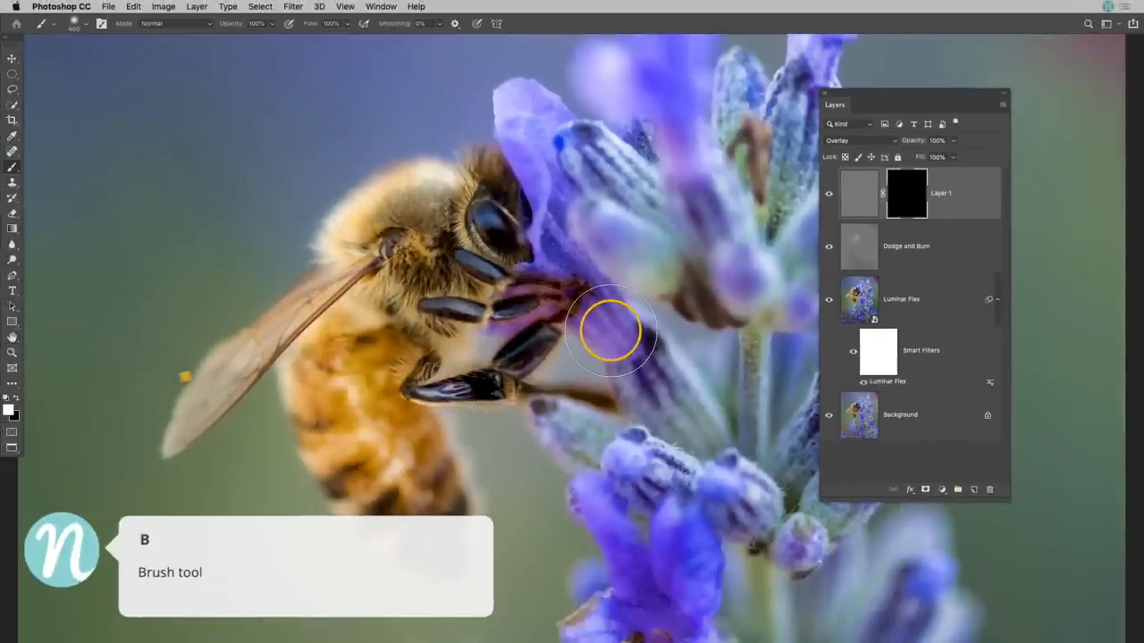
pyautogui.press('d')
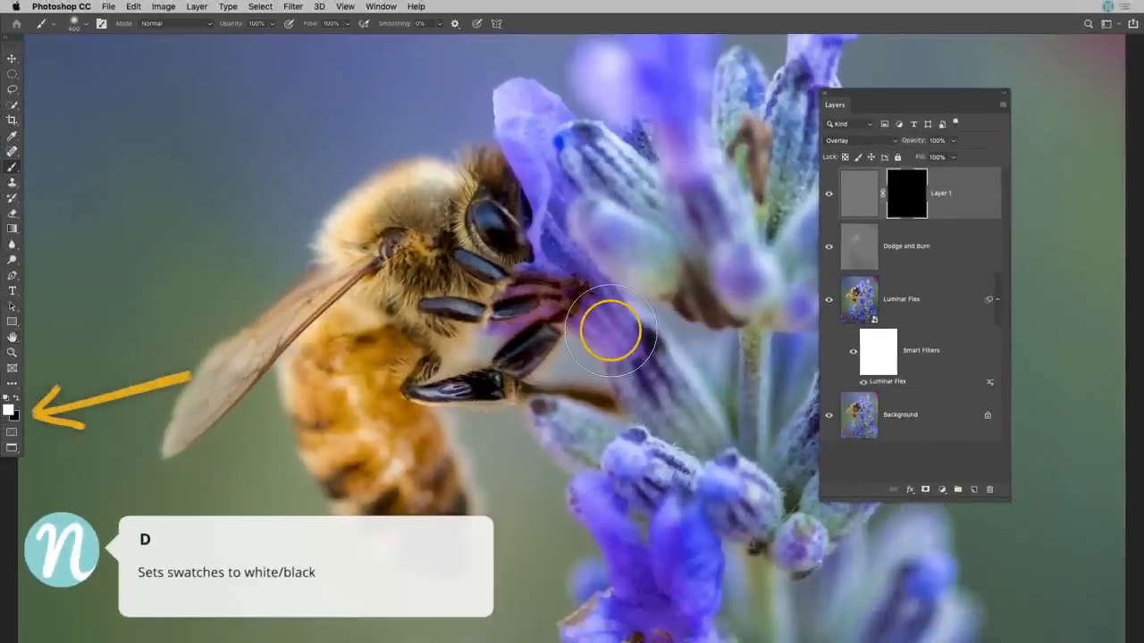